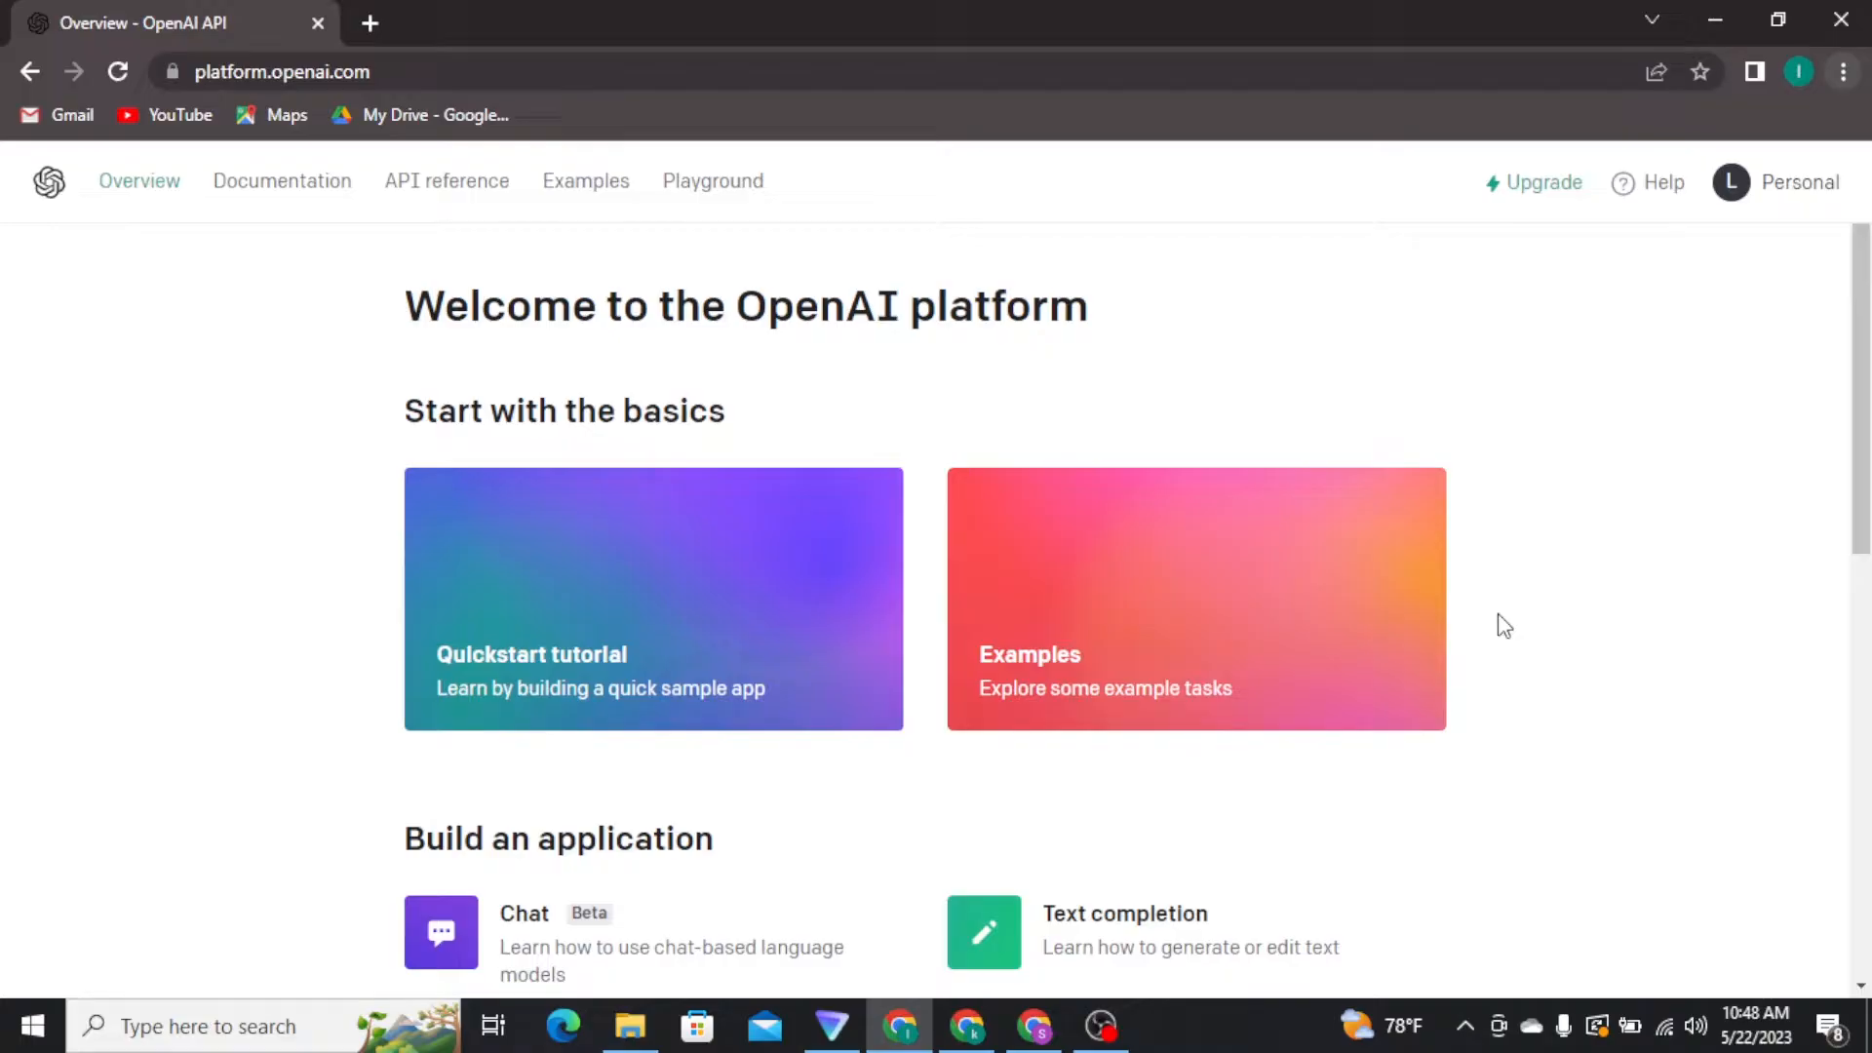
pyautogui.moveTo(743, 347)
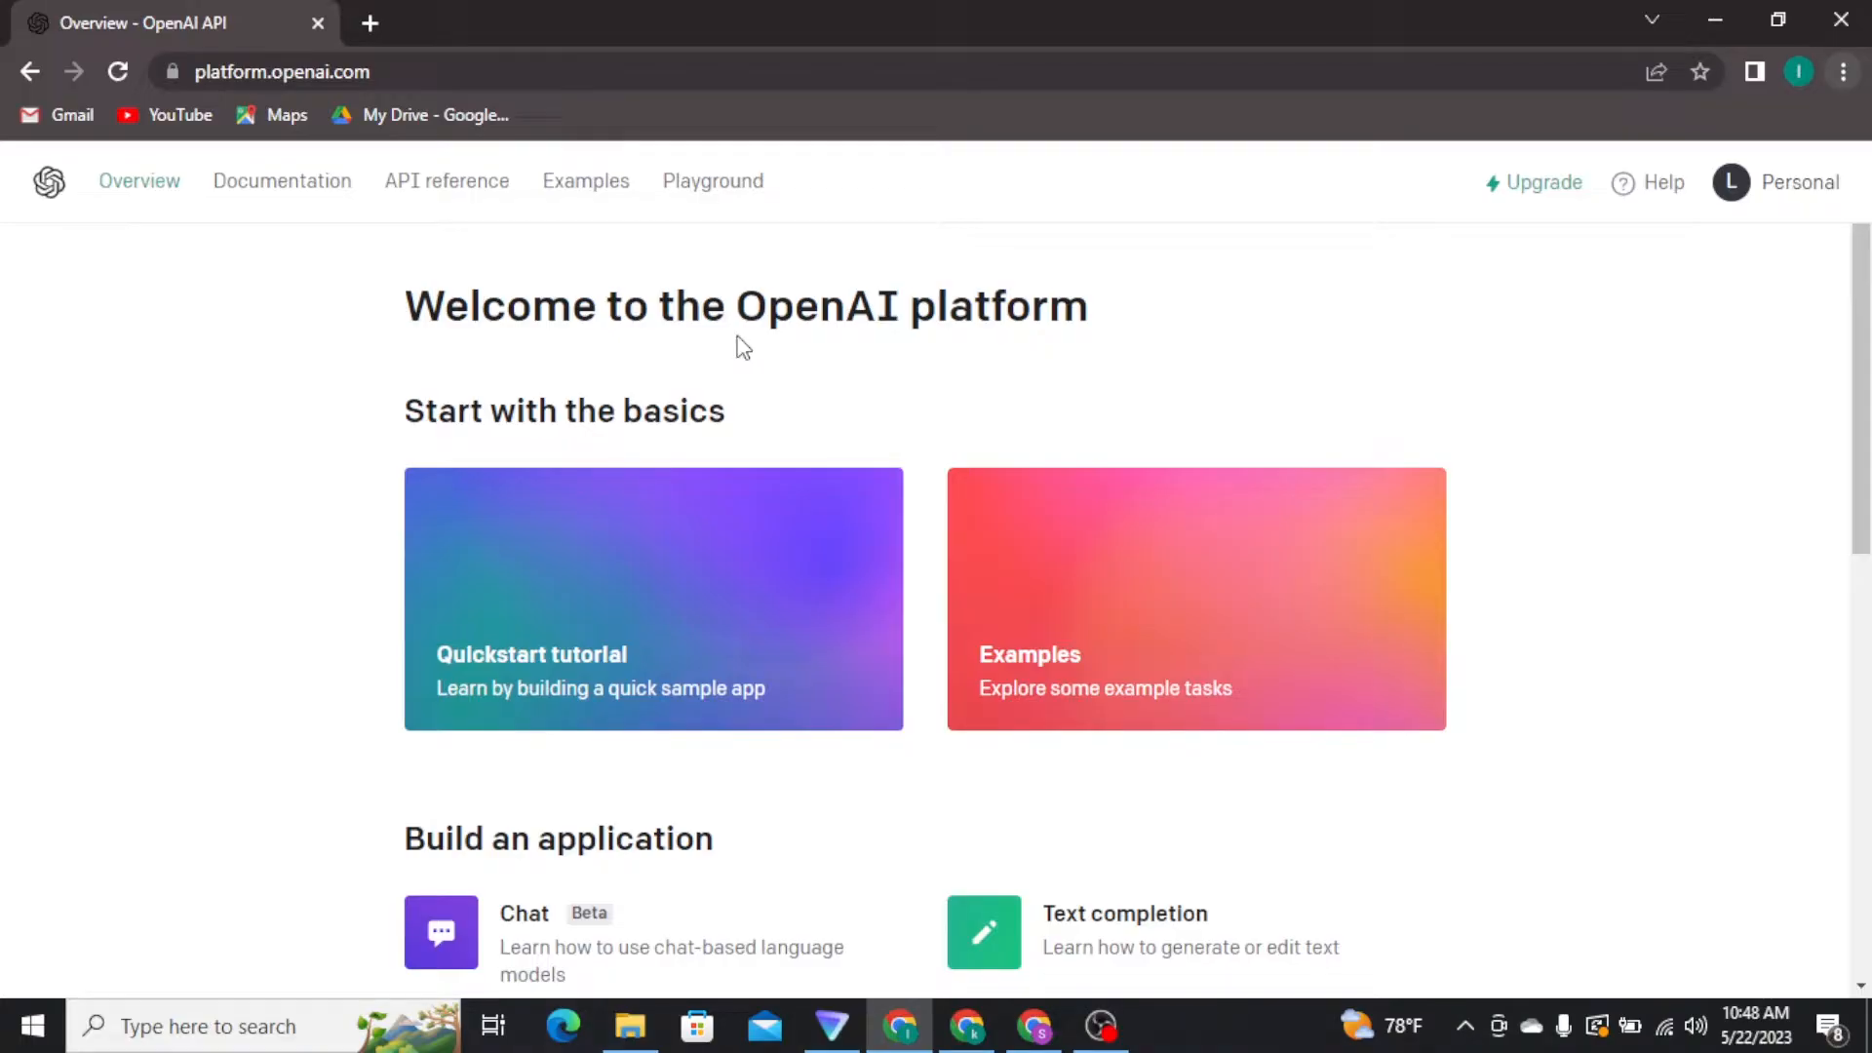
pyautogui.moveTo(1179, 224)
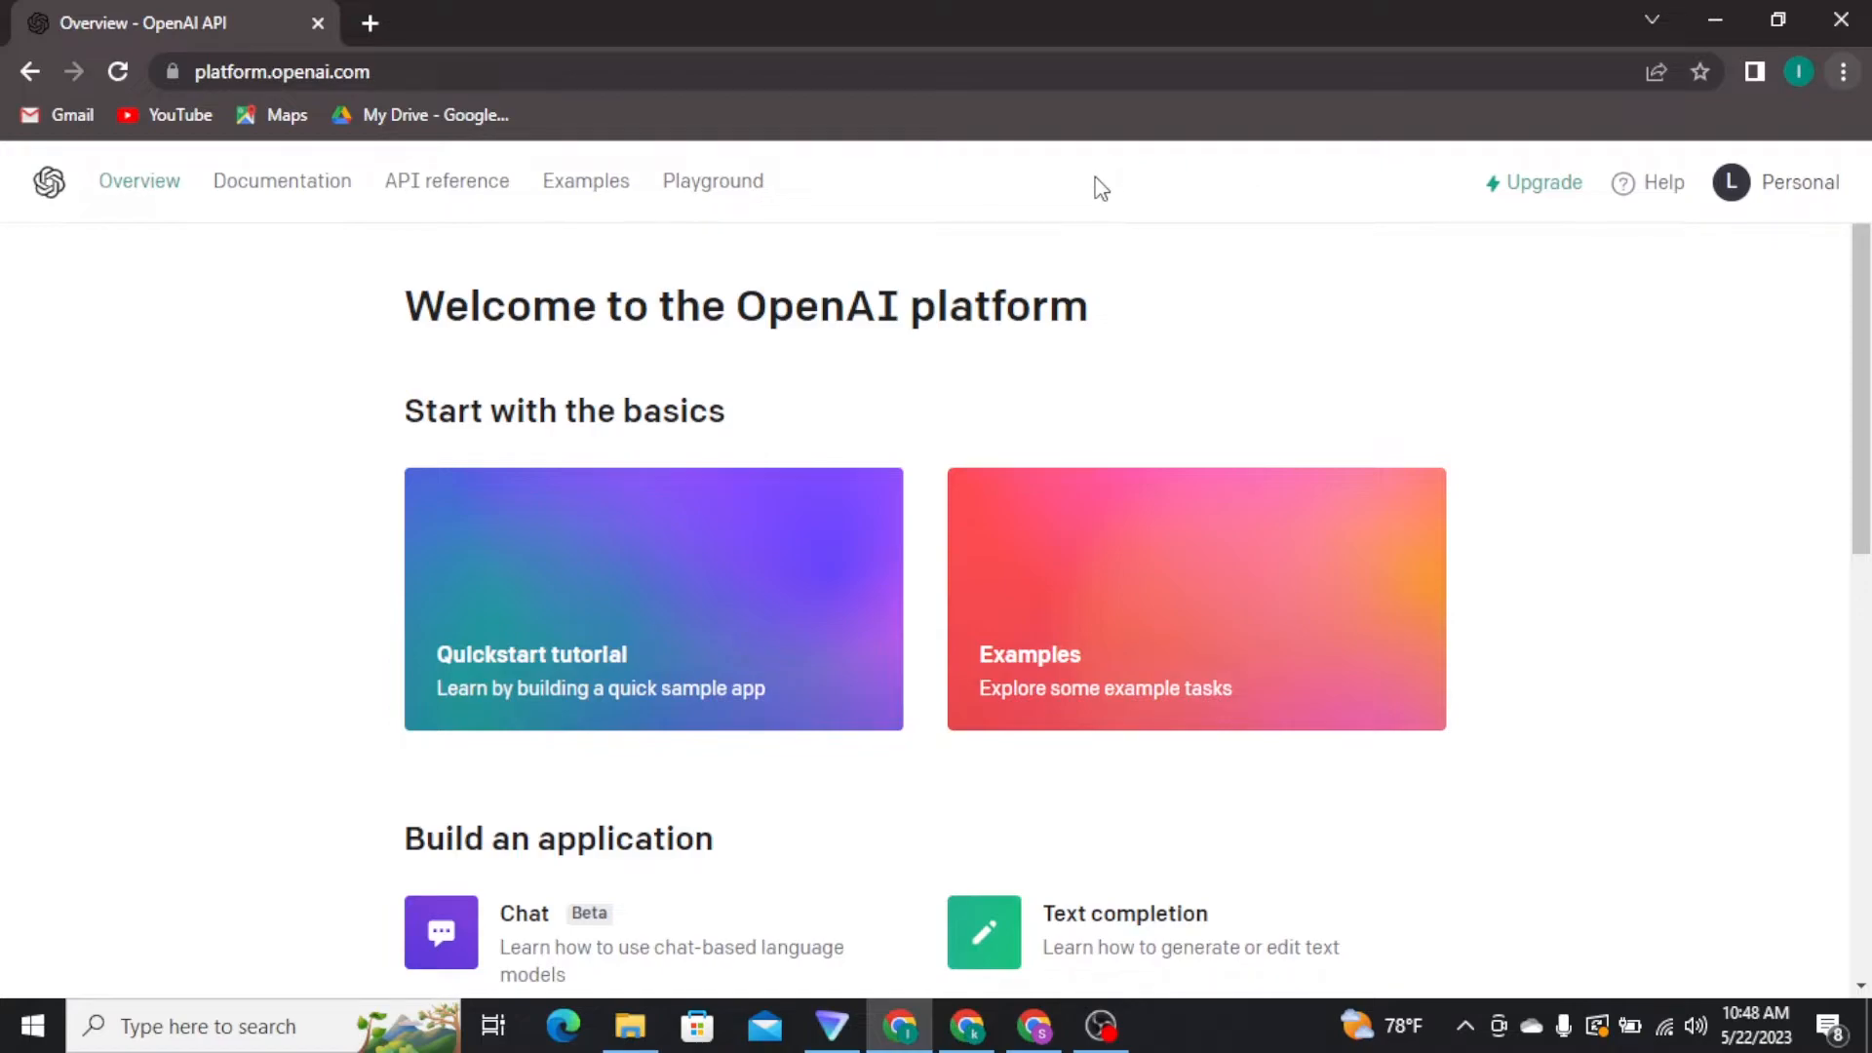
pyautogui.moveTo(1109, 181)
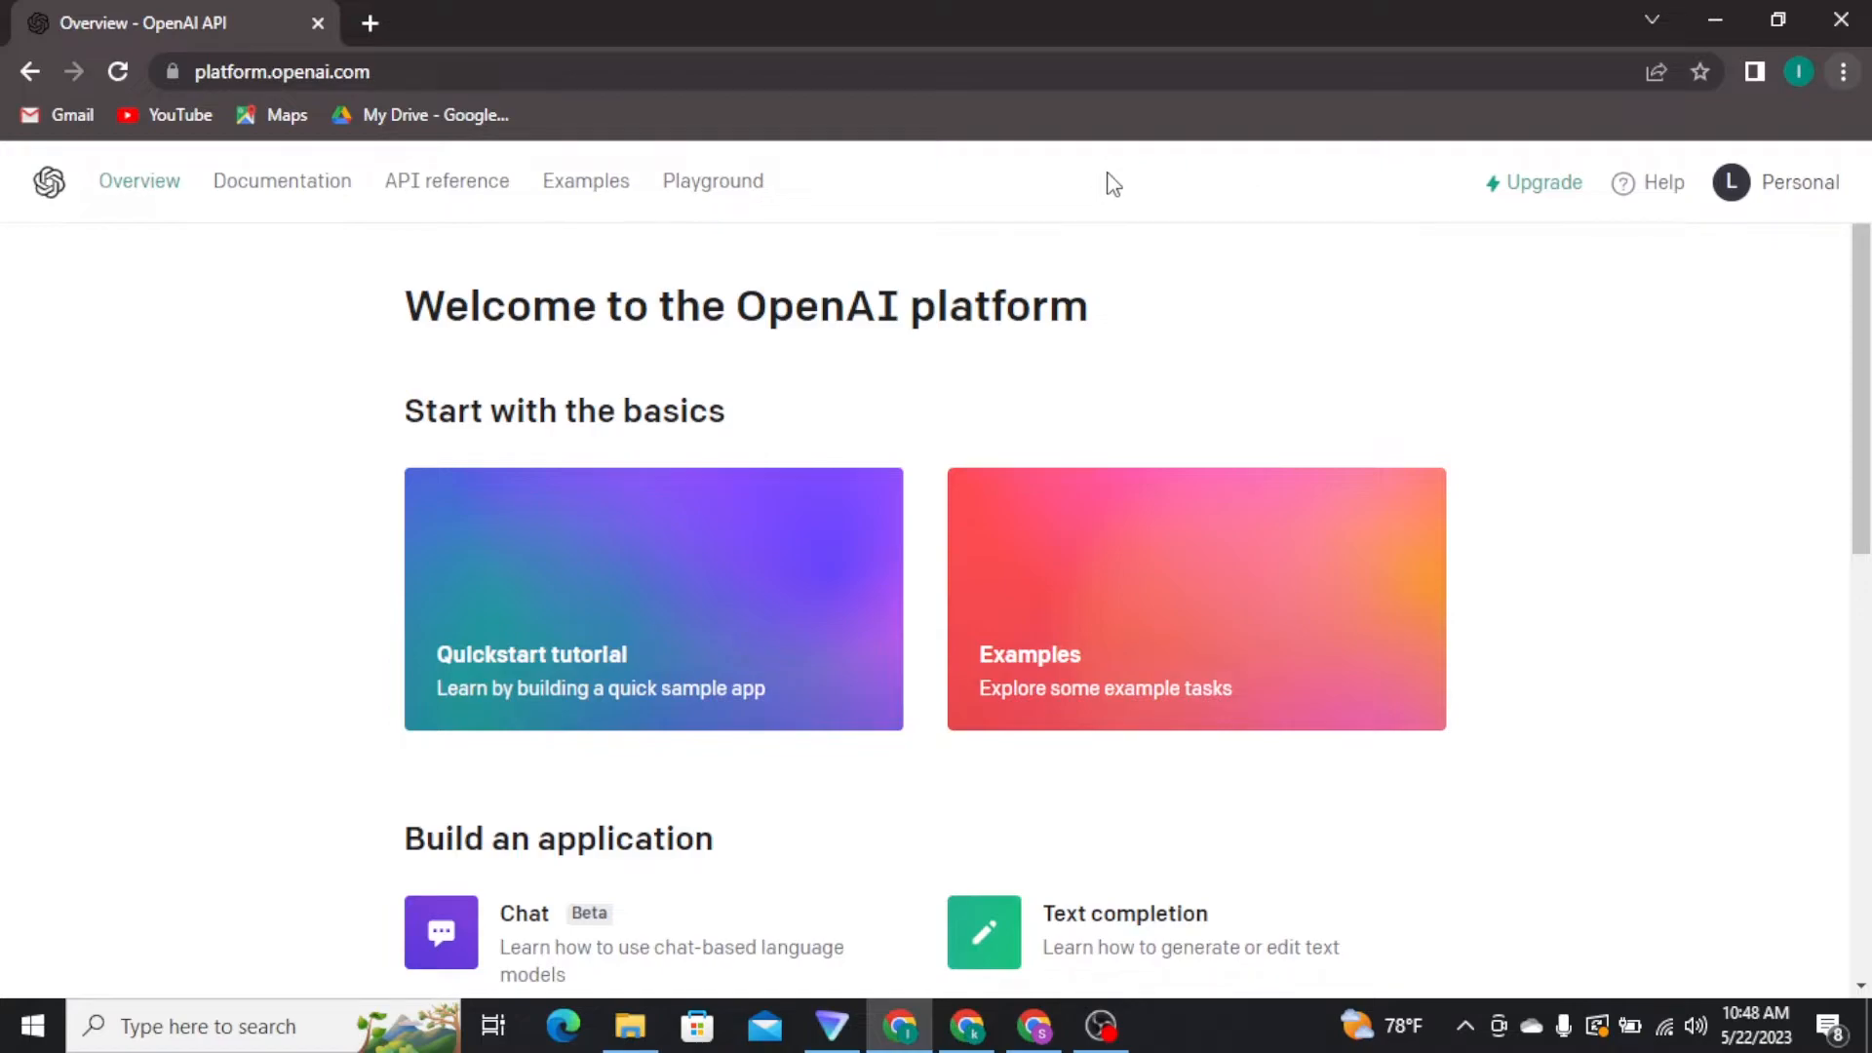
pyautogui.moveTo(713, 180)
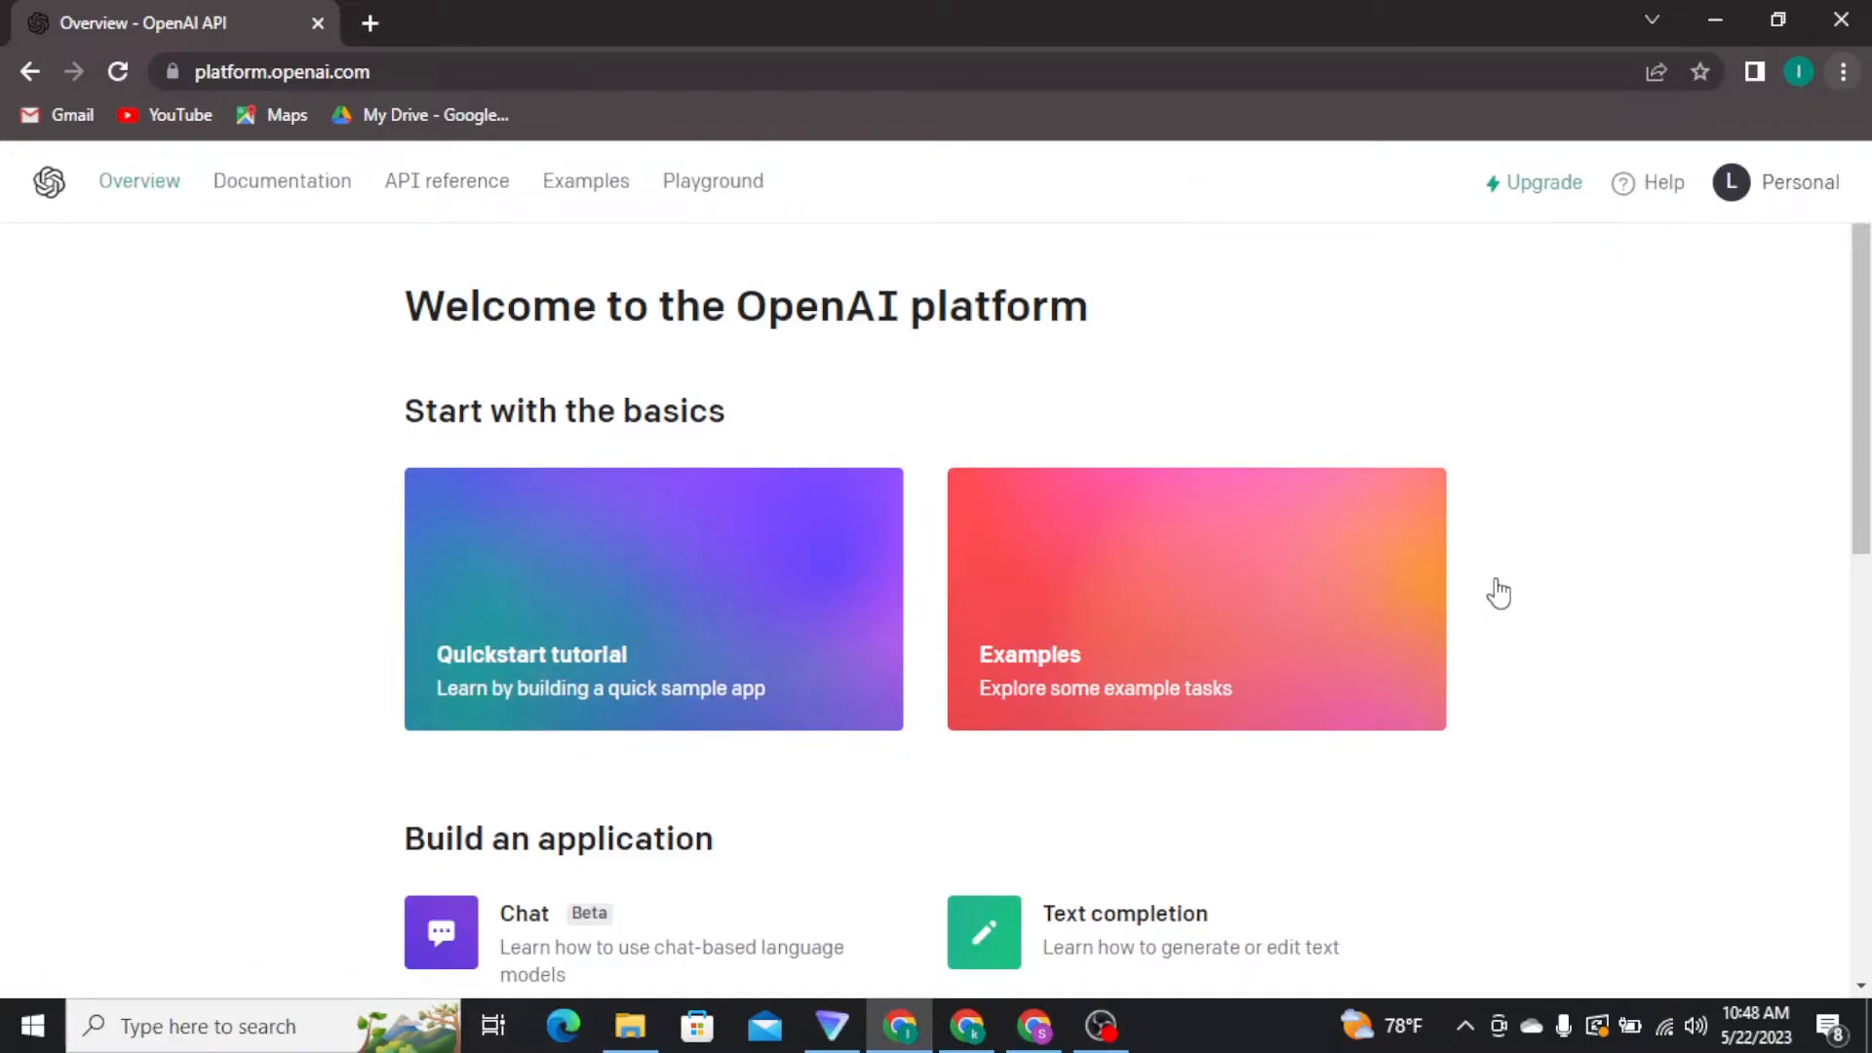
pyautogui.moveTo(1790, 191)
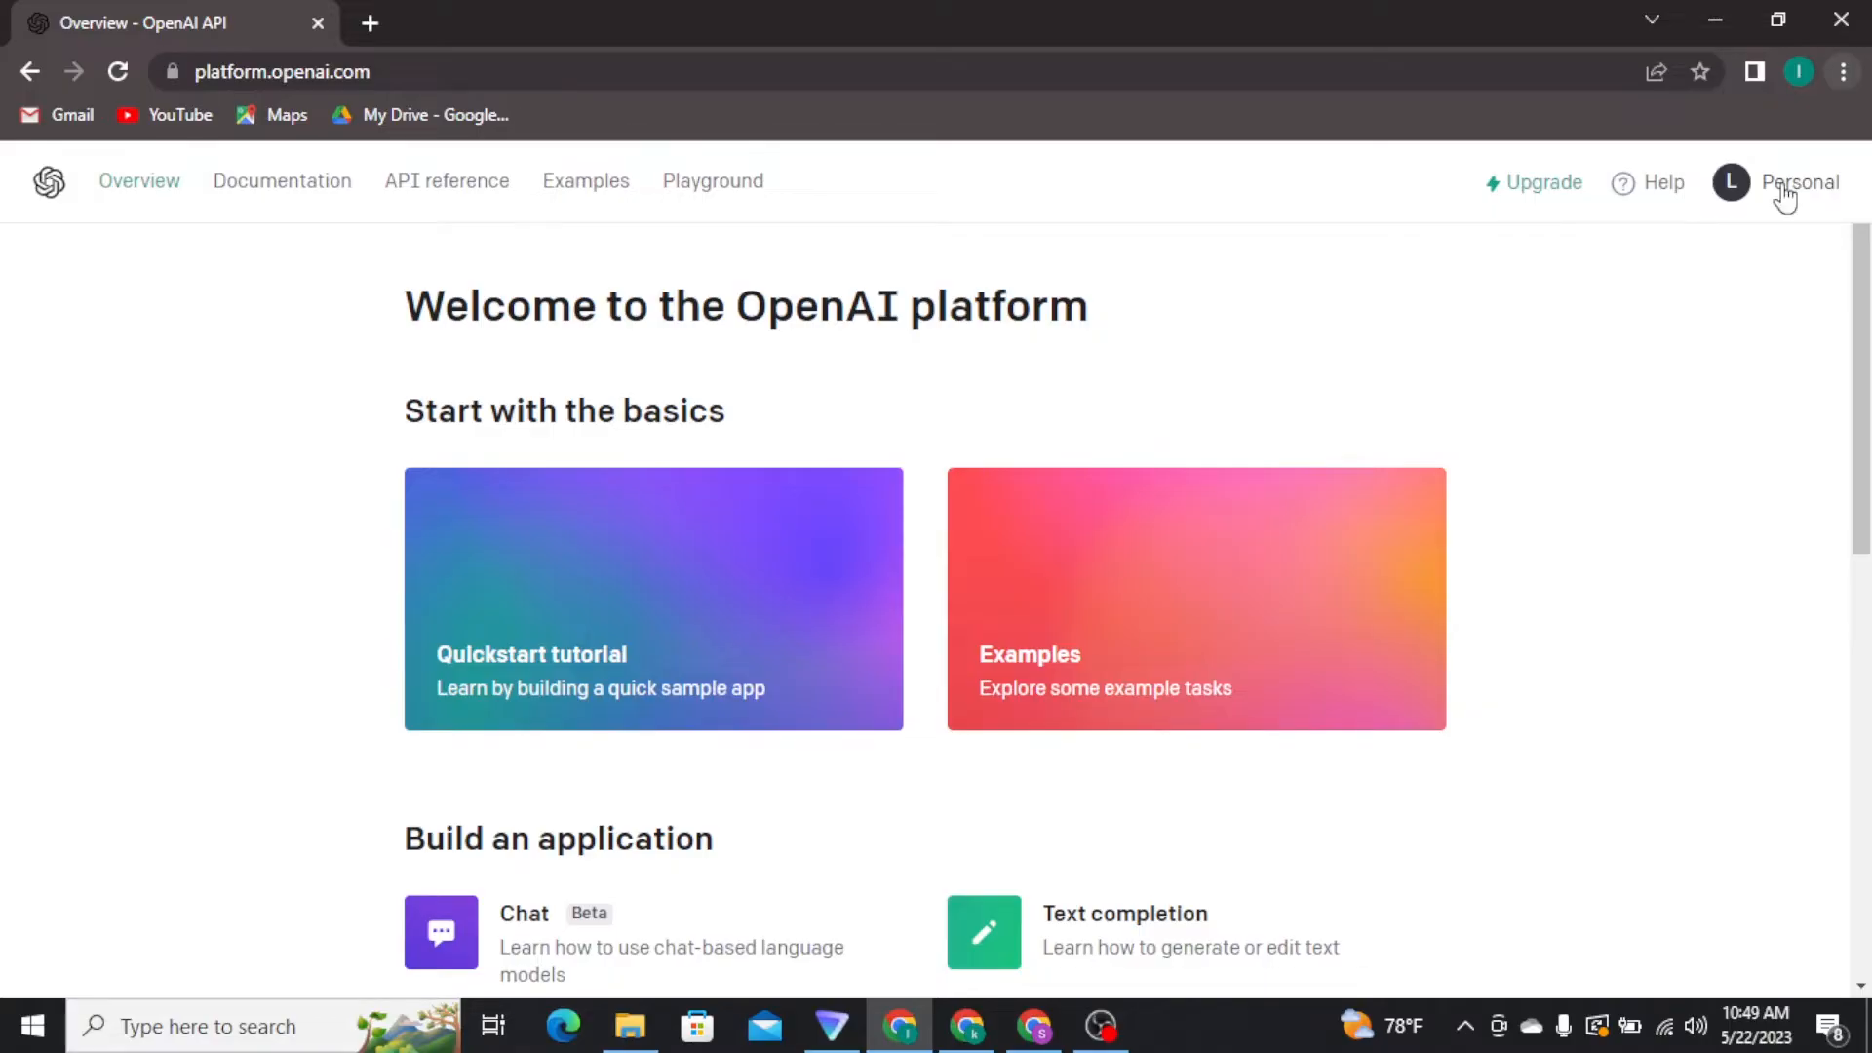
# Bring up the account menu from the Personal profile button at the top right.
pyautogui.click(1795, 182)
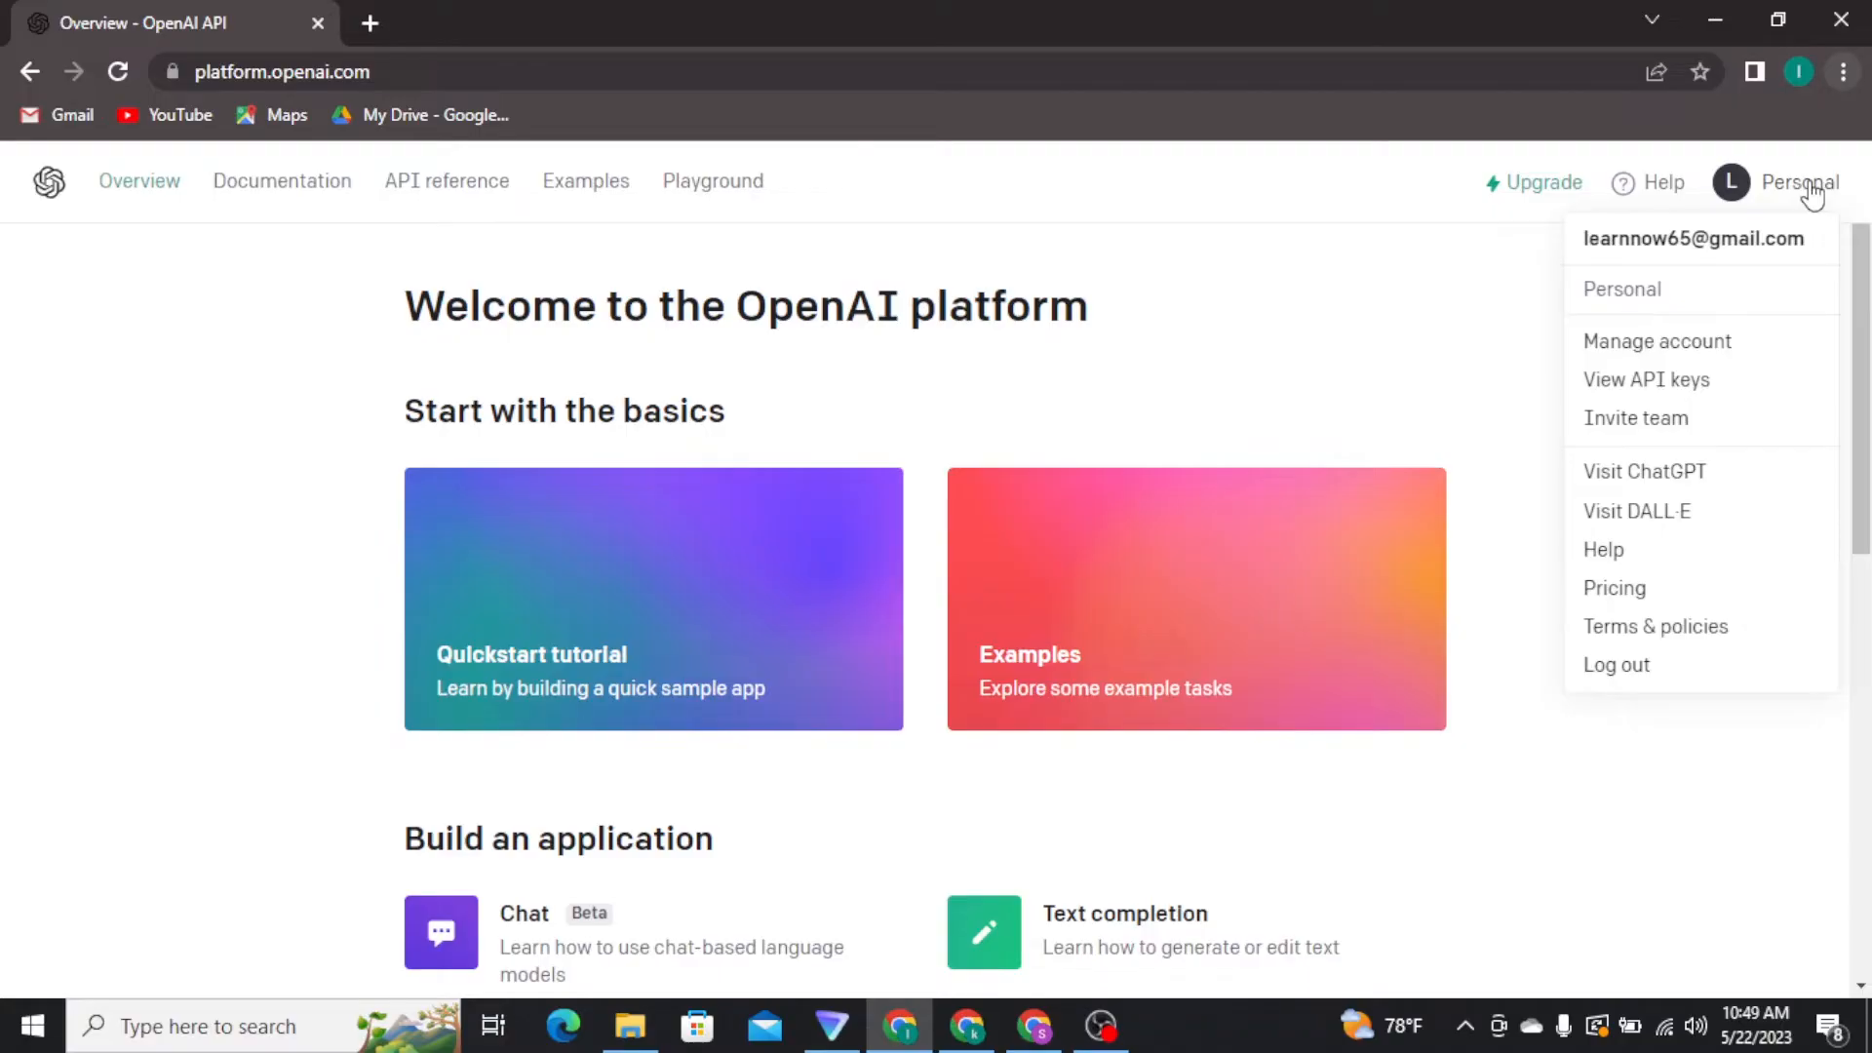
pyautogui.moveTo(1710, 353)
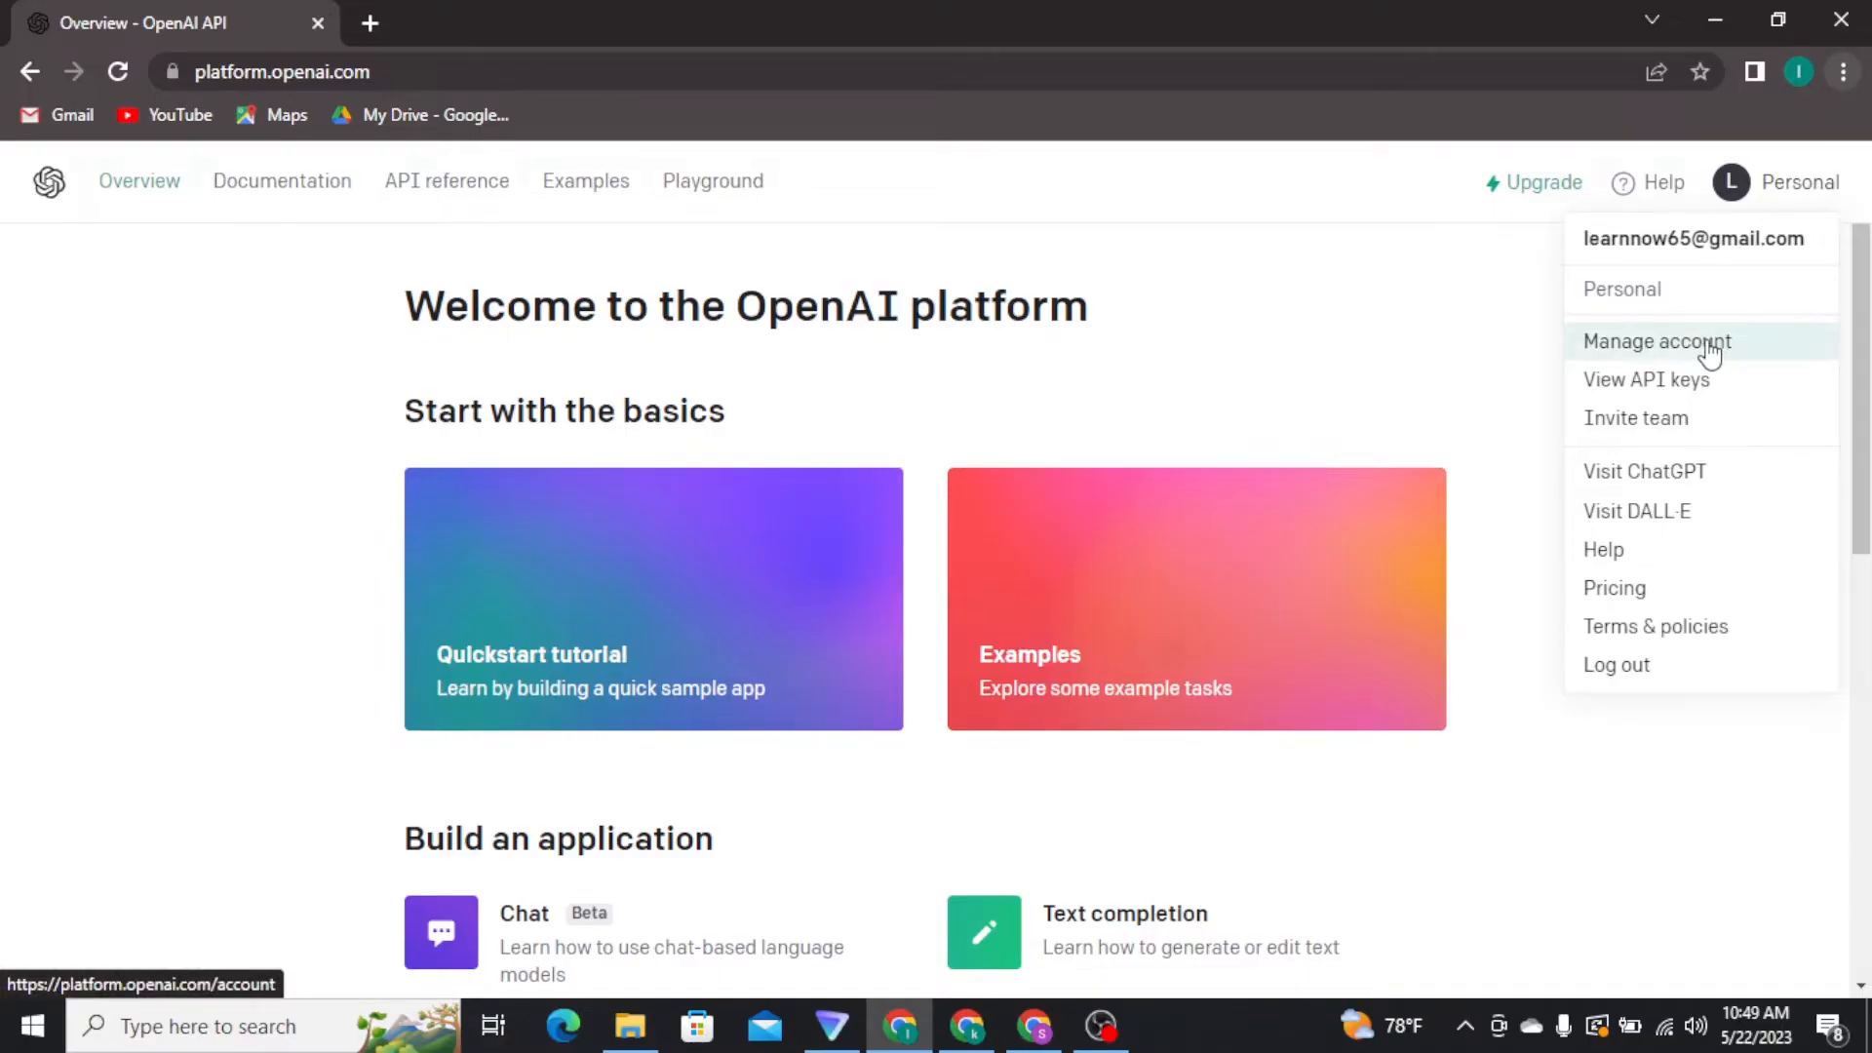
# Reach Organization settings through Manage account in the profile menu.
pyautogui.click(1657, 342)
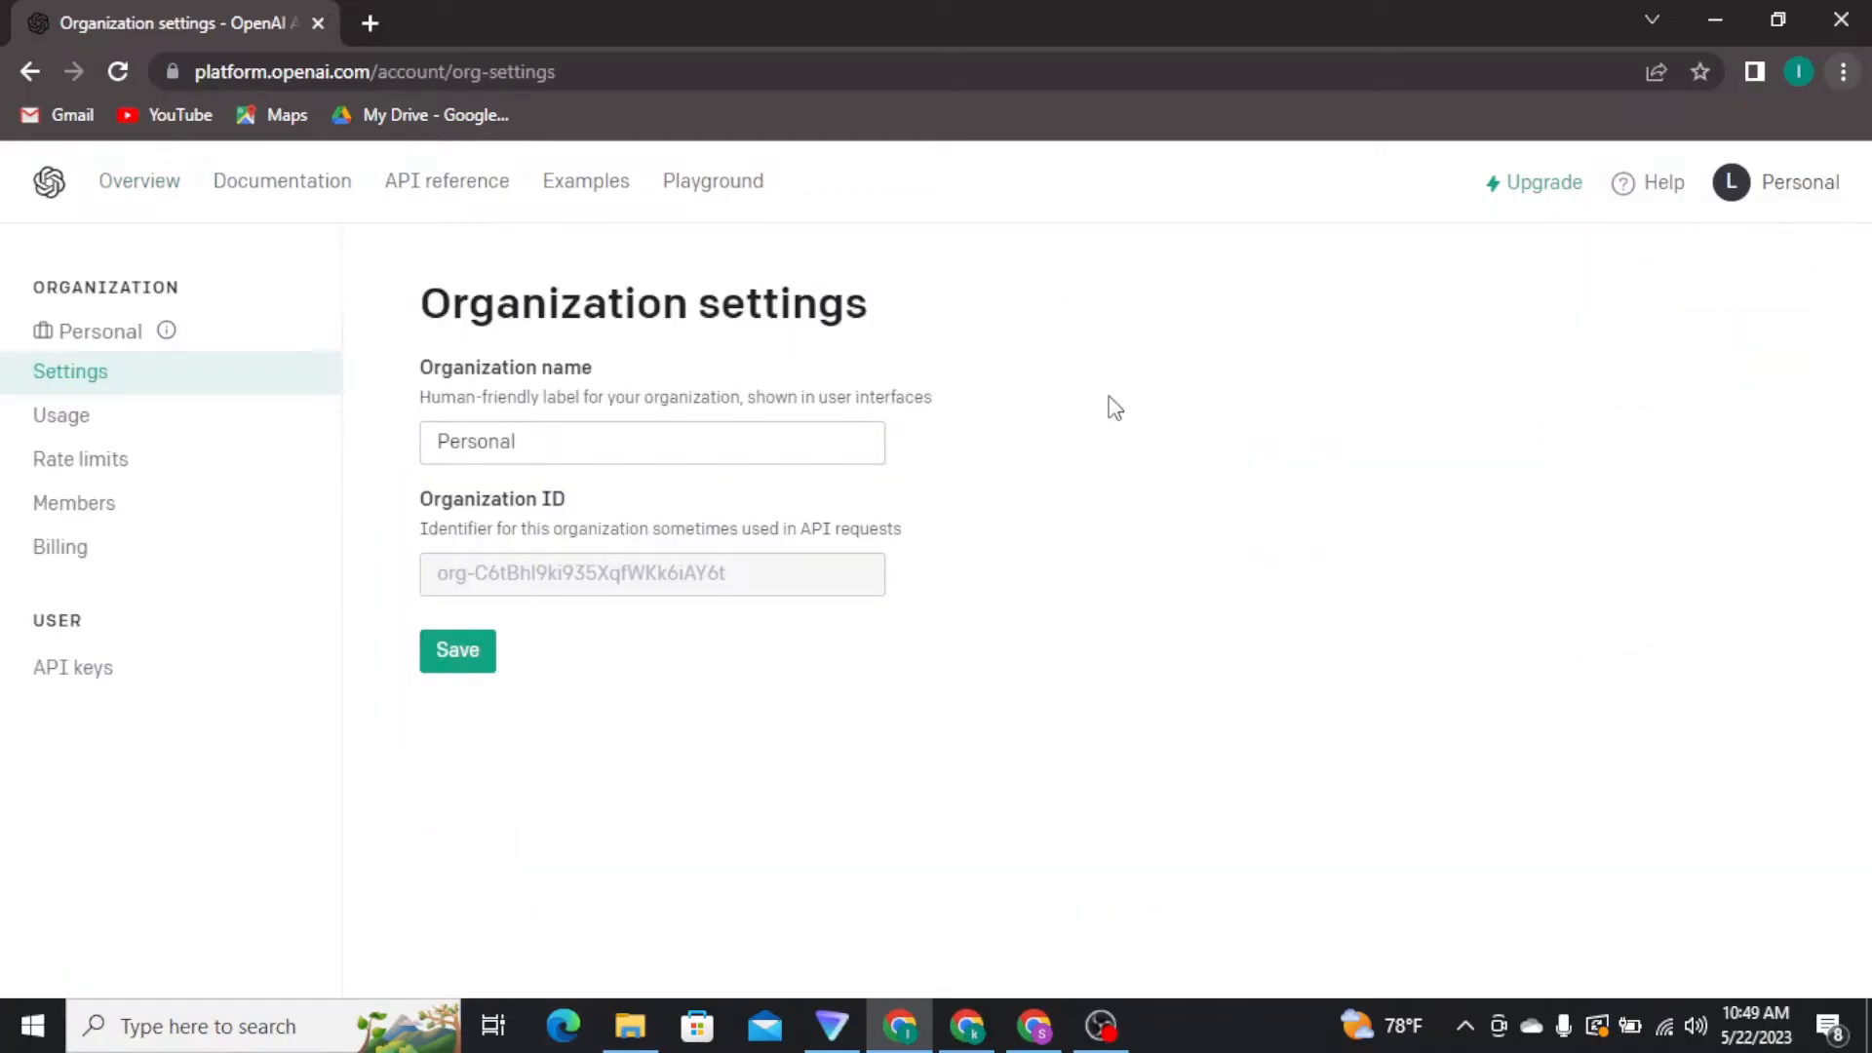
pyautogui.moveTo(72, 667)
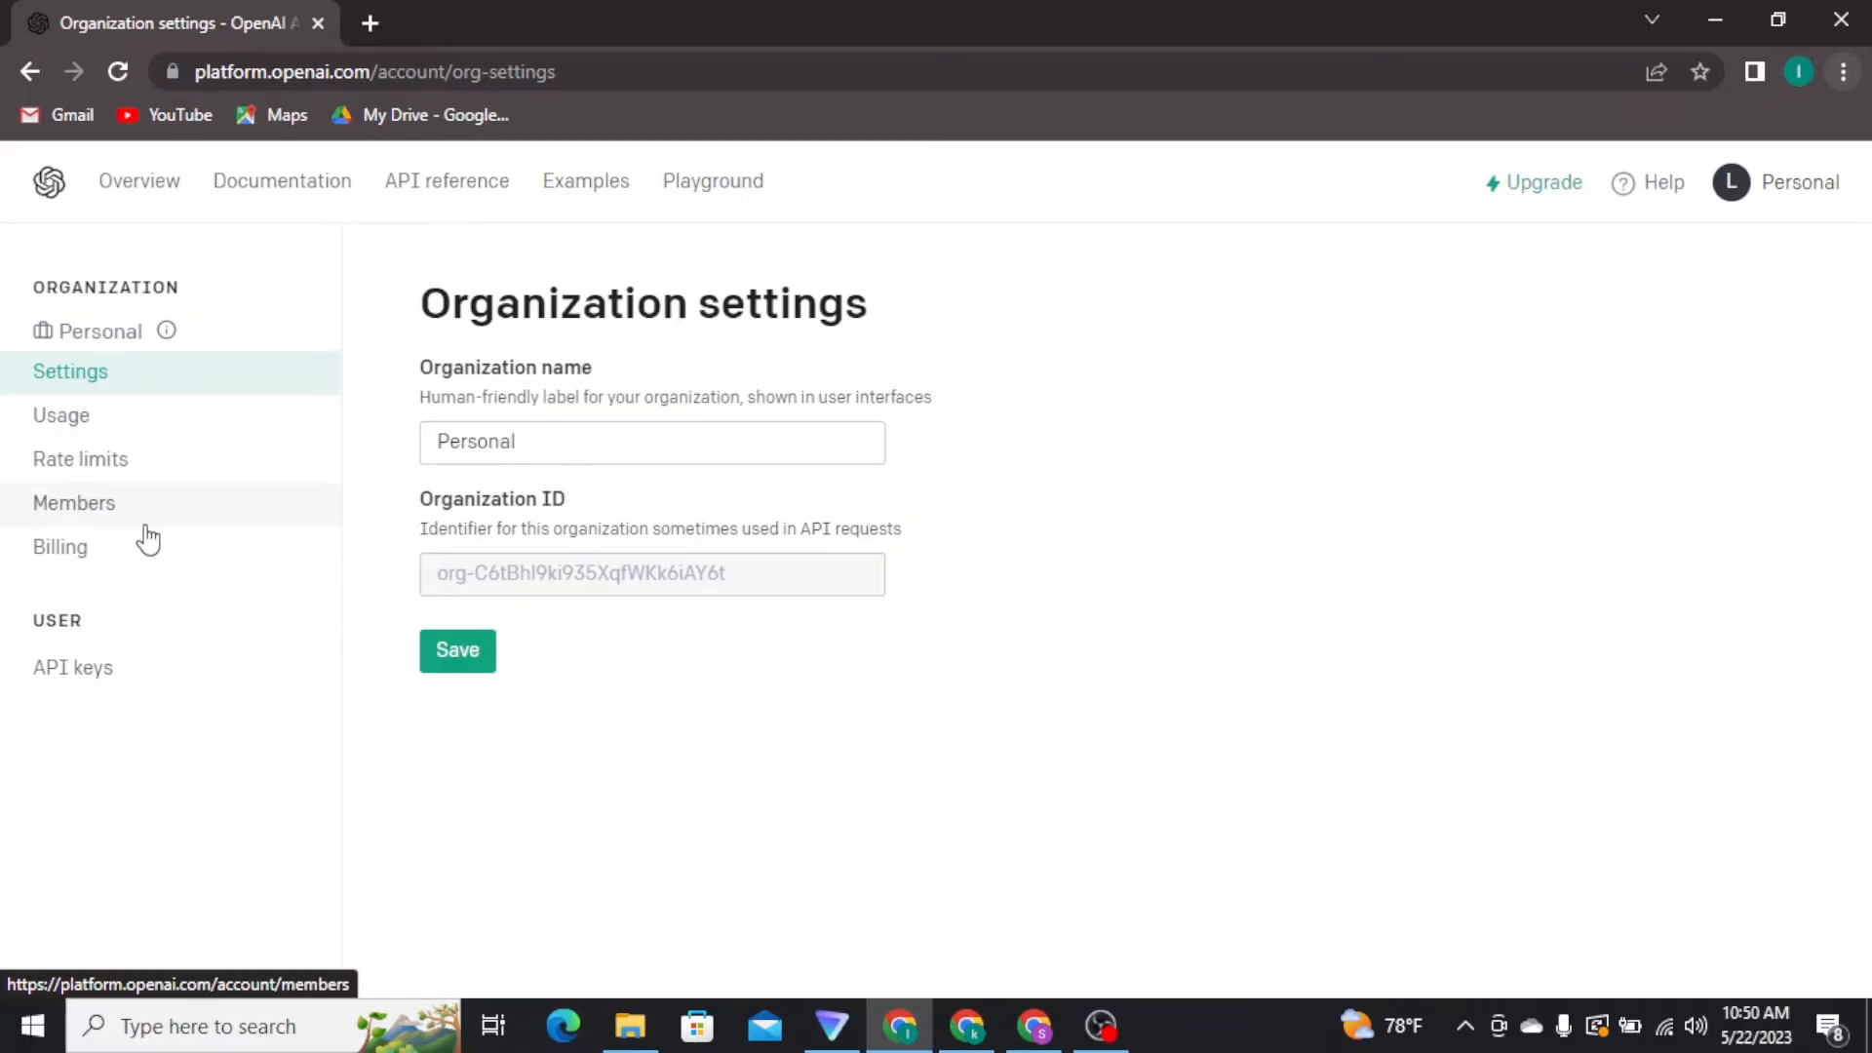
# Go to Billing in the sidebar and continue to the Payment methods page.
pyautogui.click(61, 546)
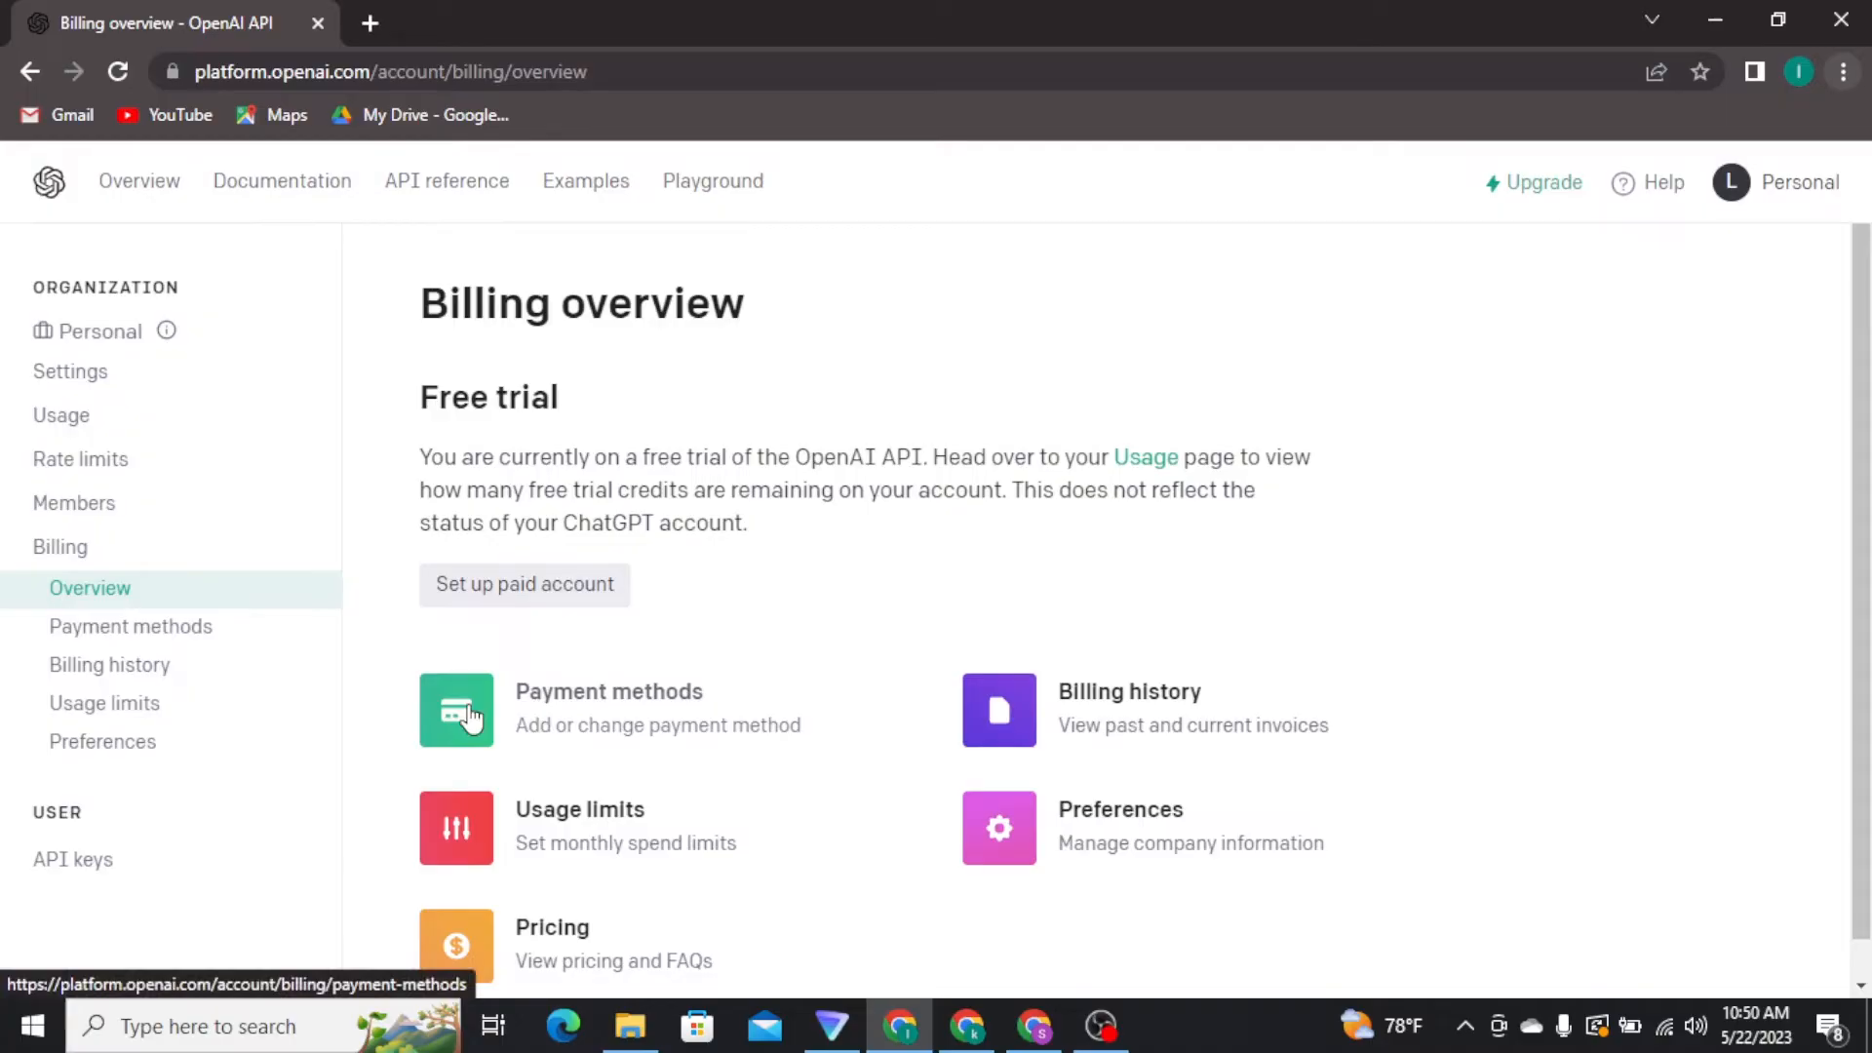
pyautogui.click(456, 710)
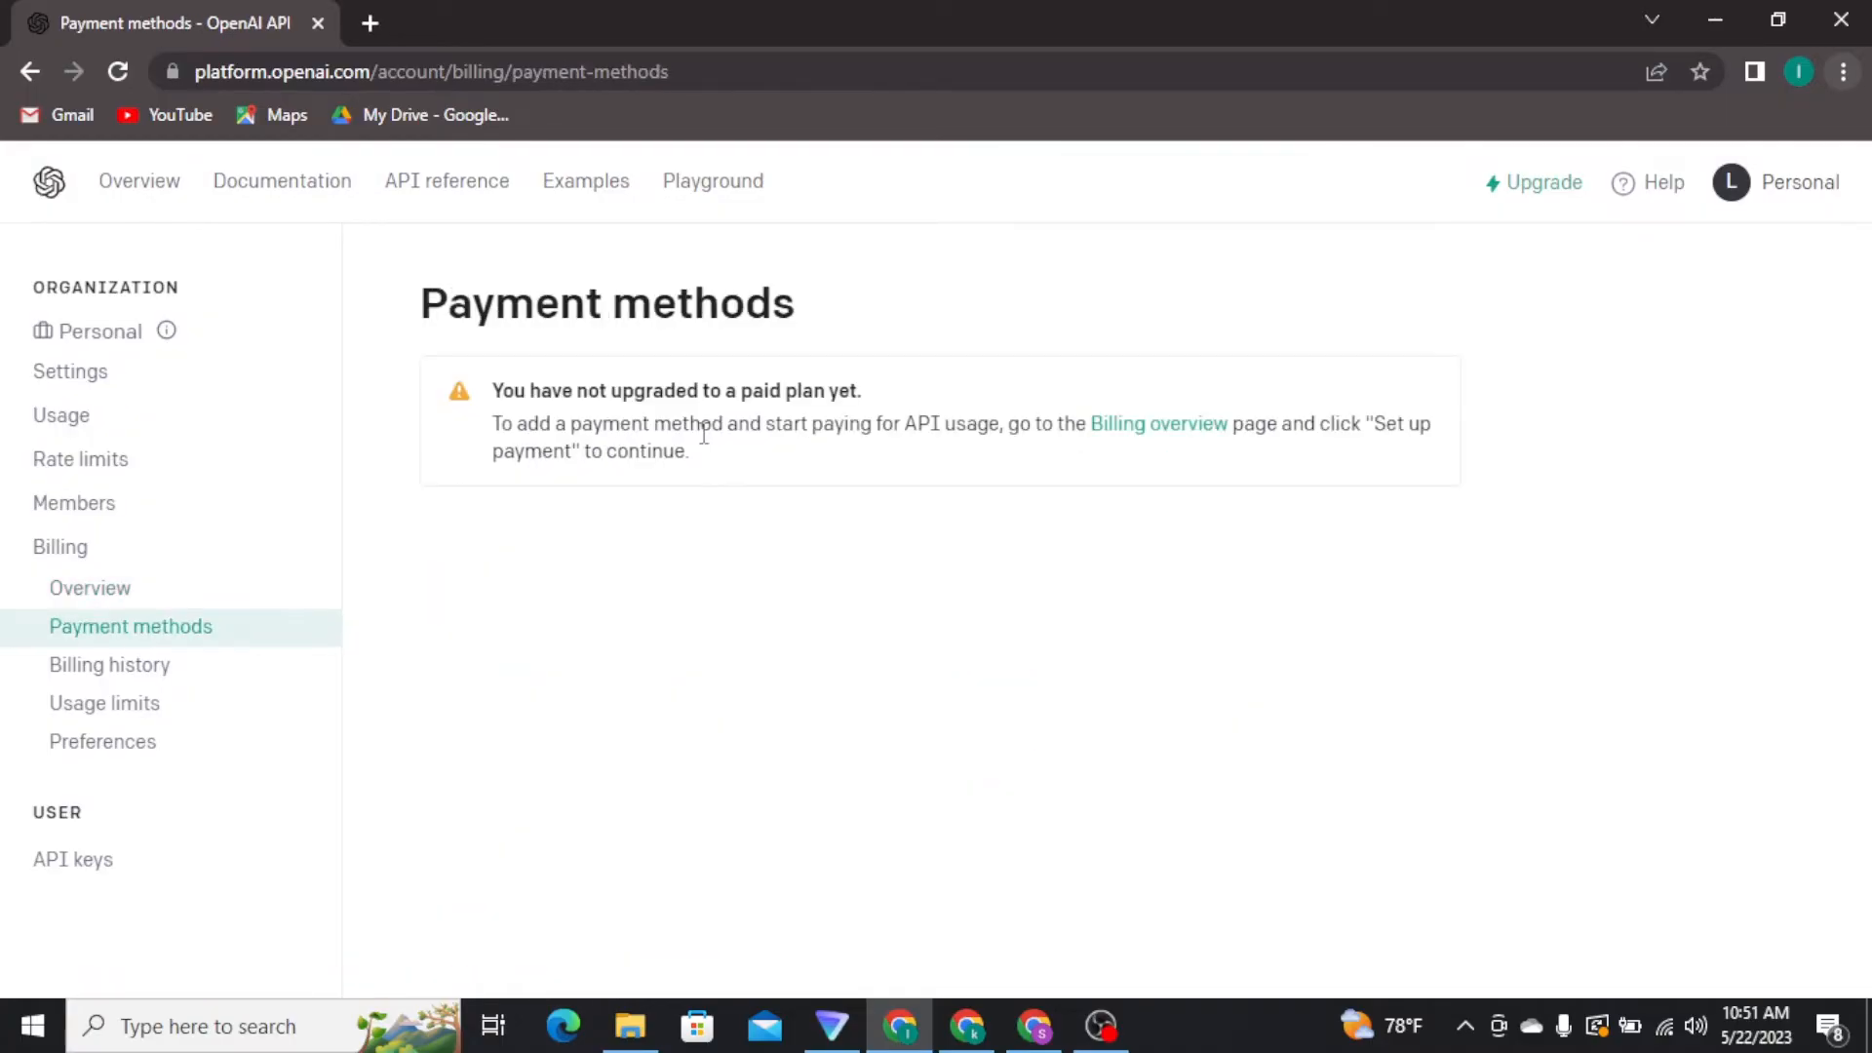
pyautogui.moveTo(476, 495)
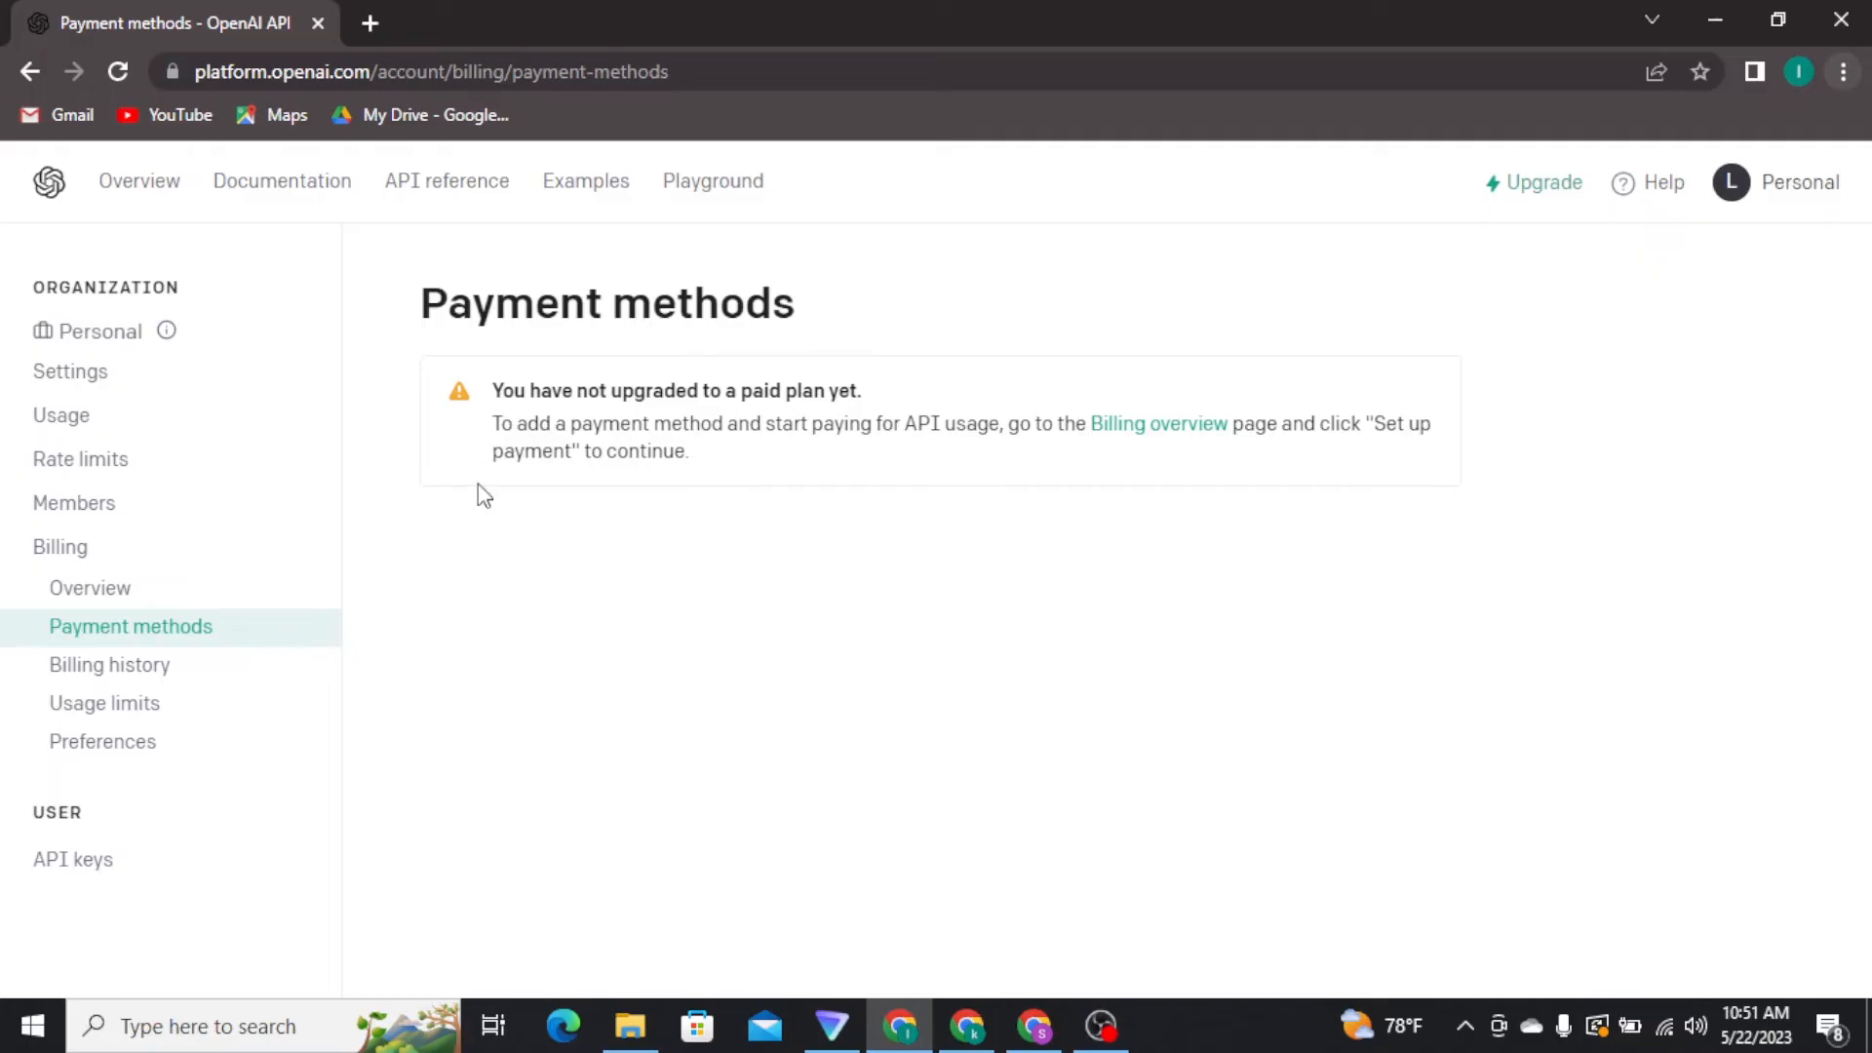
# Start a new browser tab and focus its address bar, leaving the Payment methods page.
pyautogui.click(368, 23)
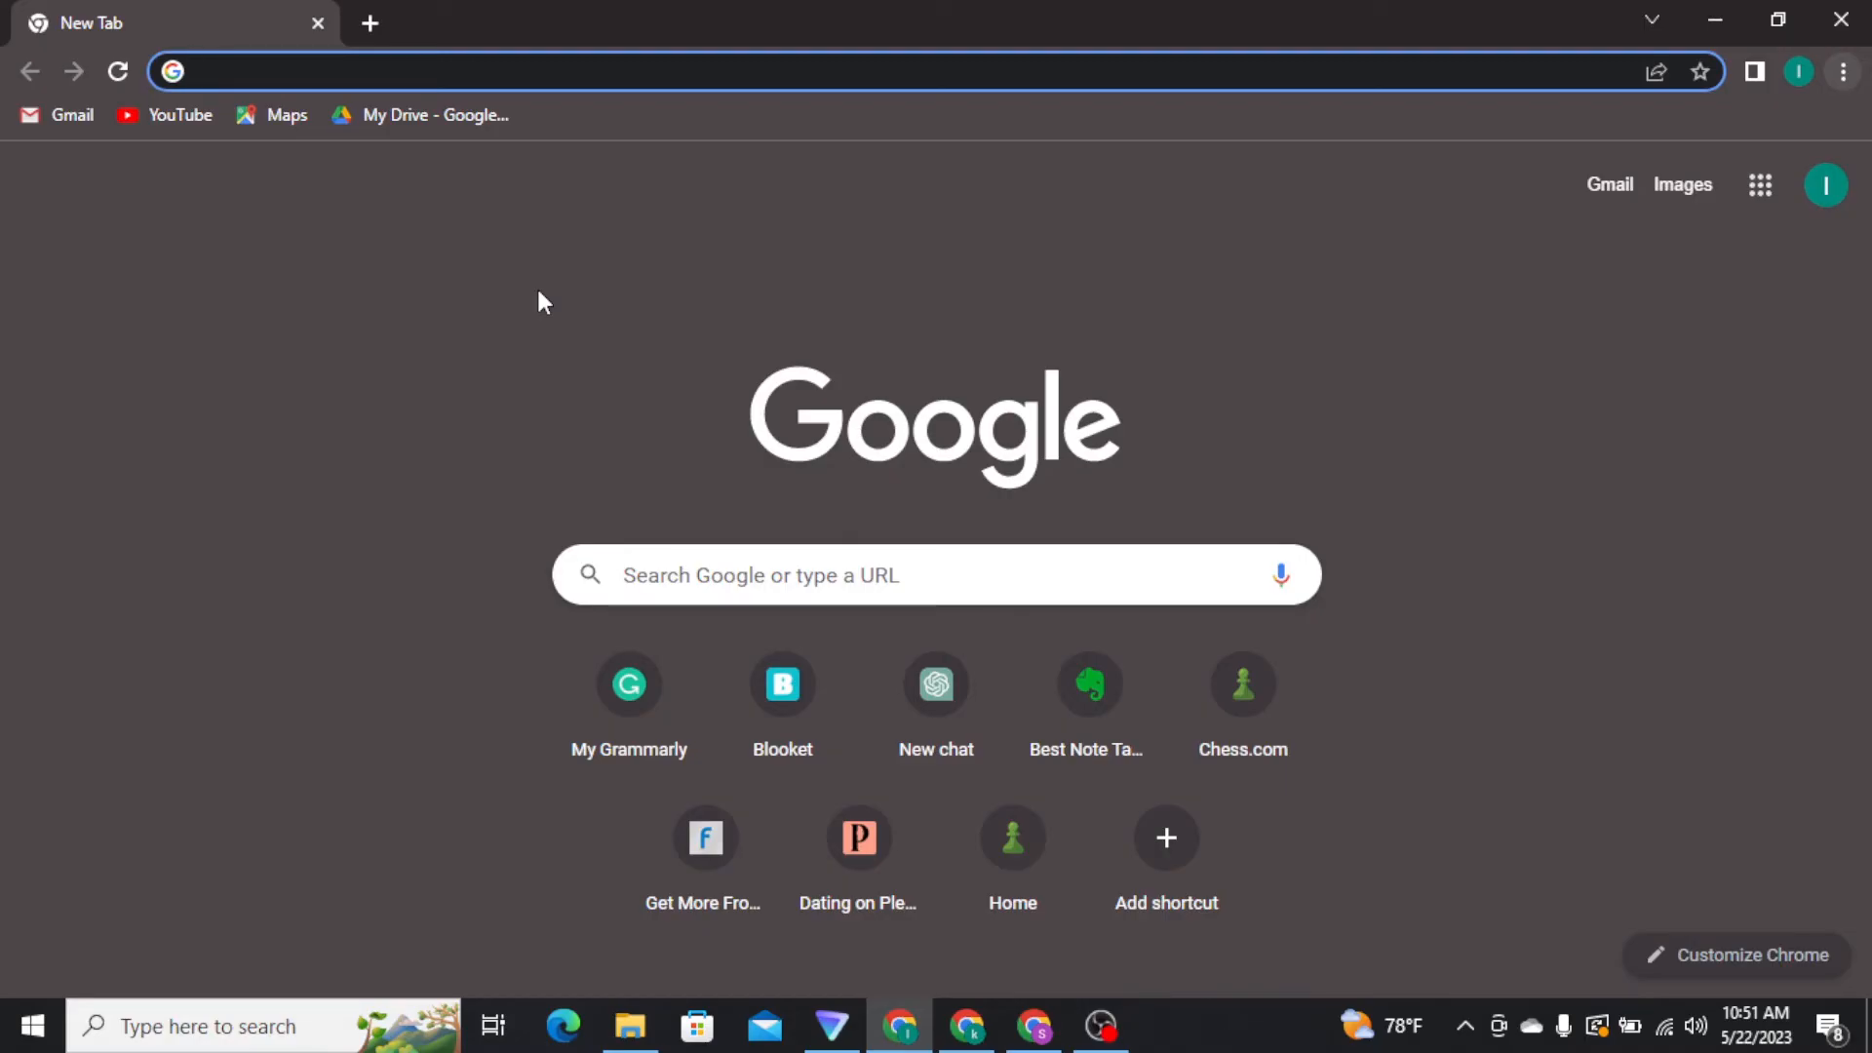
pyautogui.click(477, 70)
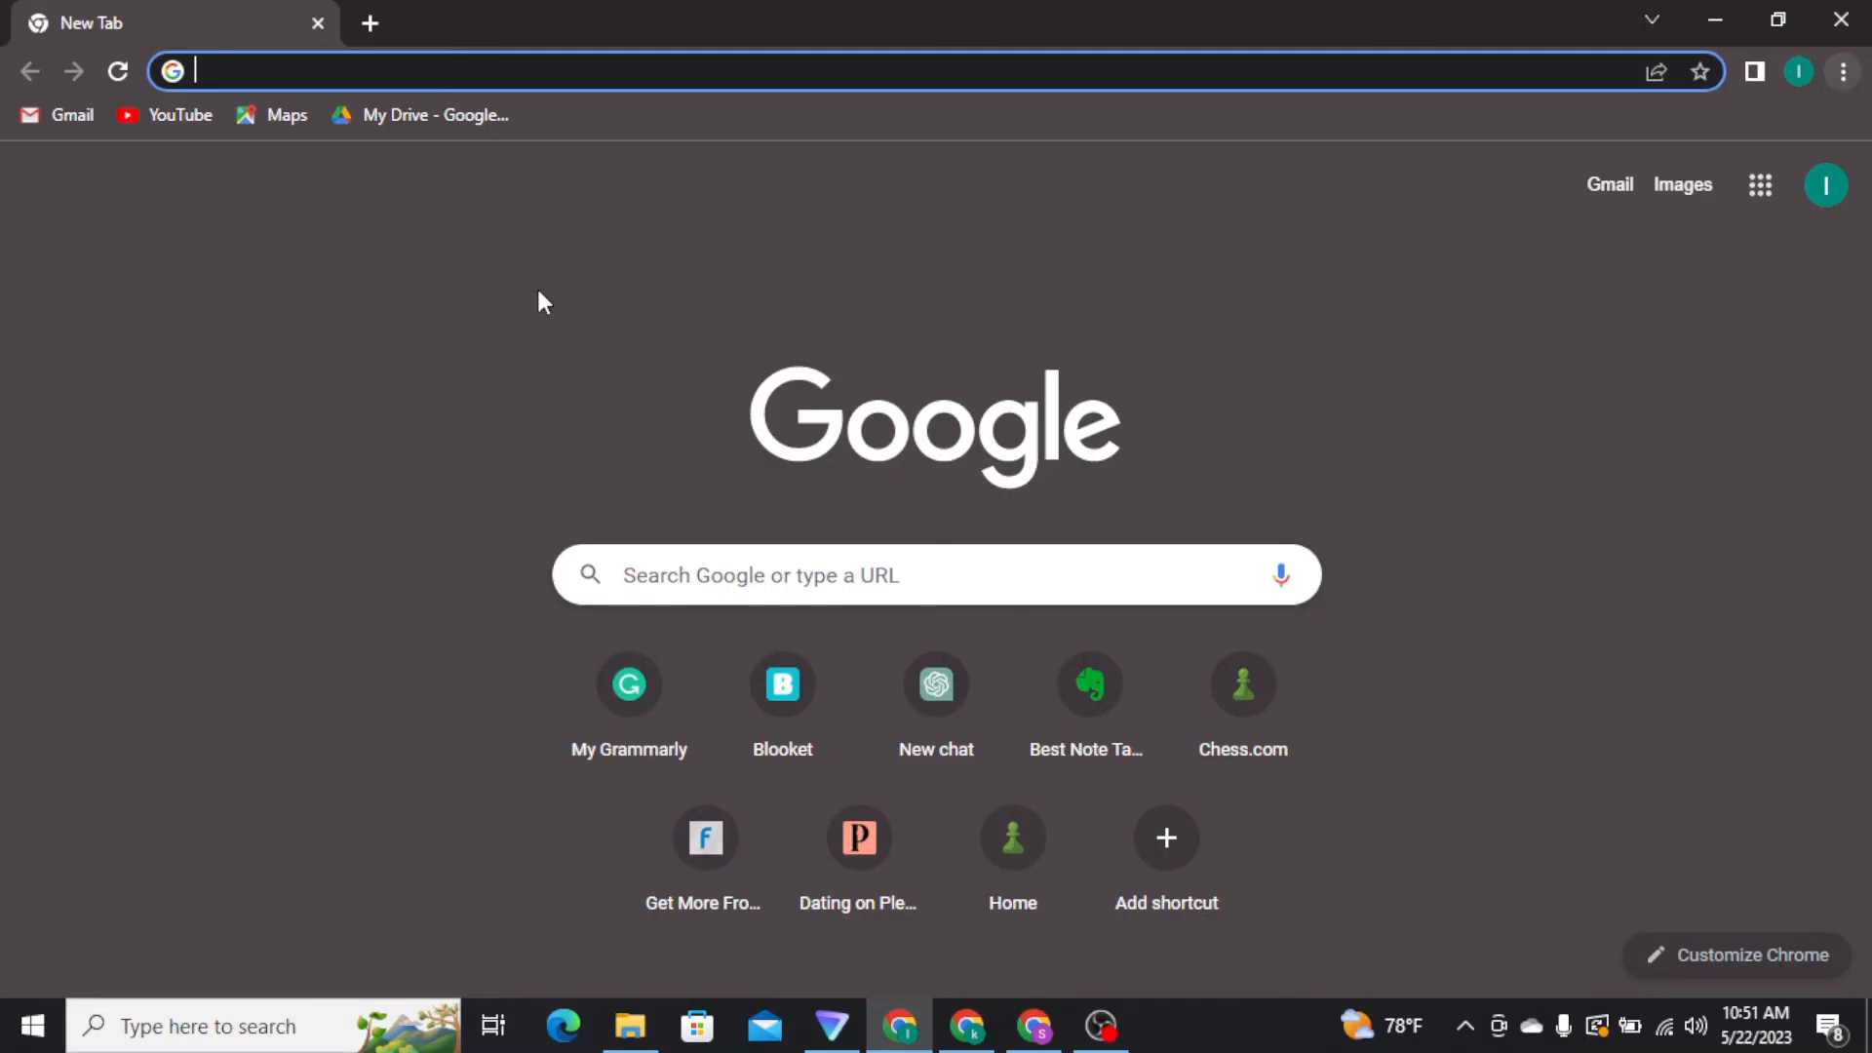